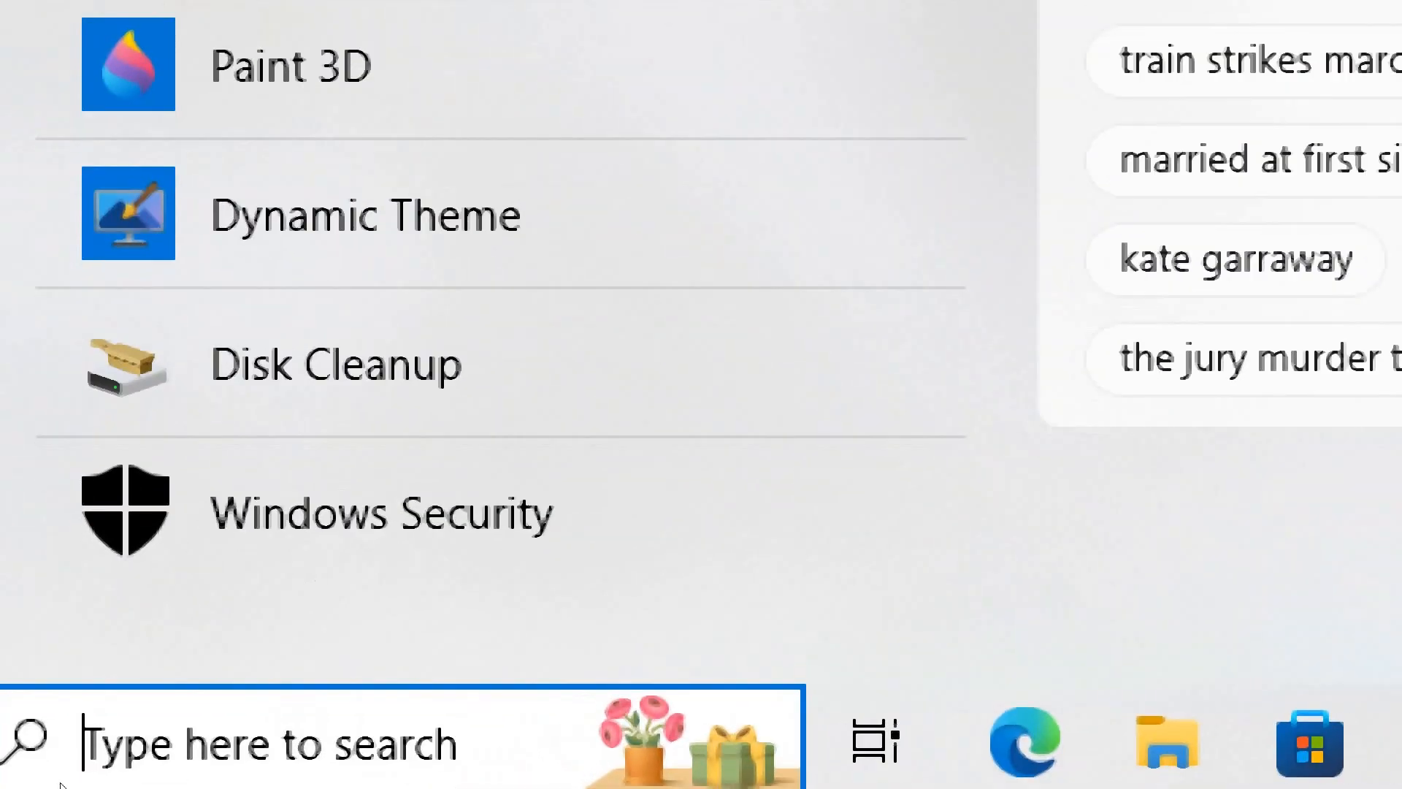
# - Launch an administrator Command Prompt by searching cmd in the Start menu
pyautogui.write('cmd')
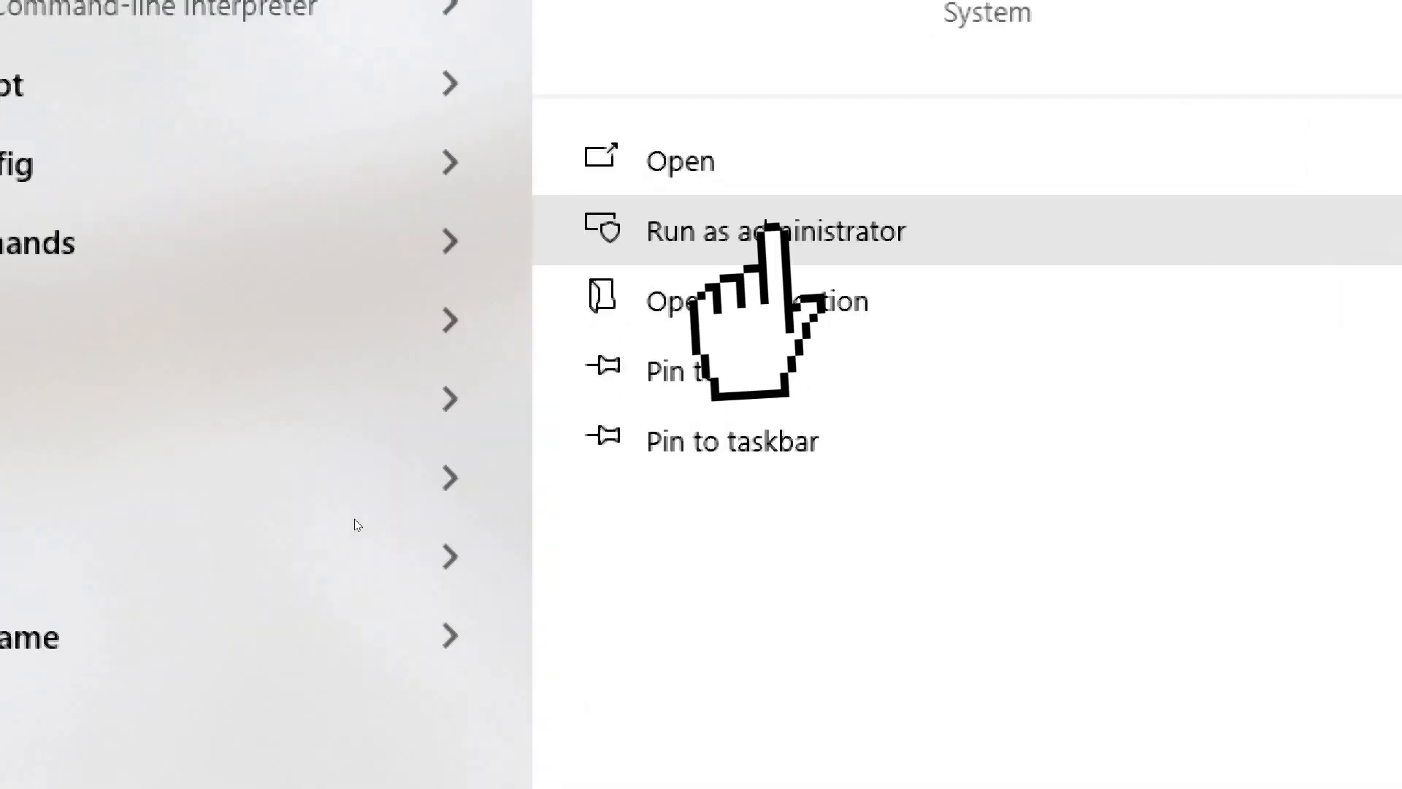
pyautogui.click(773, 229)
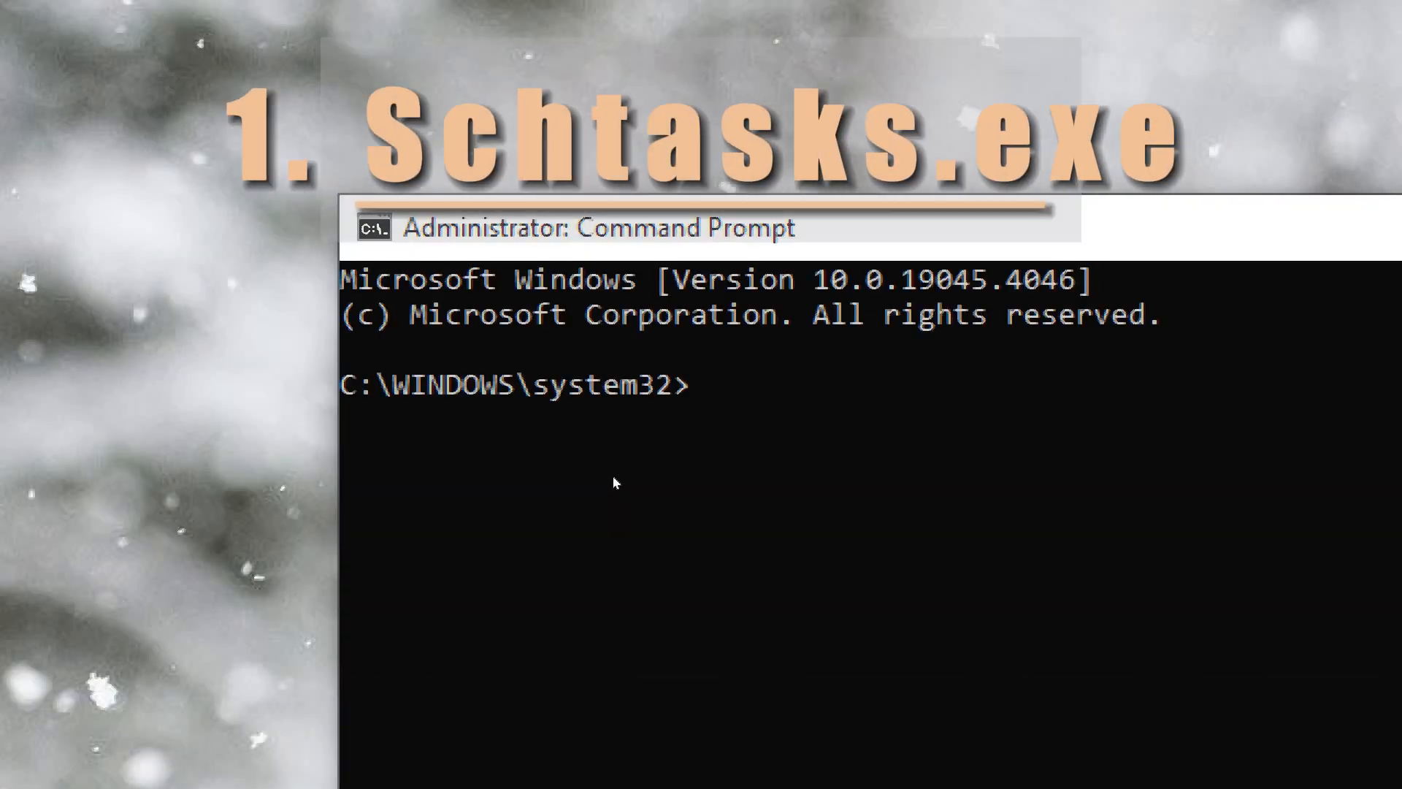
# - Run schtasks to list scheduled tasks by folder with their next run times
pyautogui.write('Schtas')
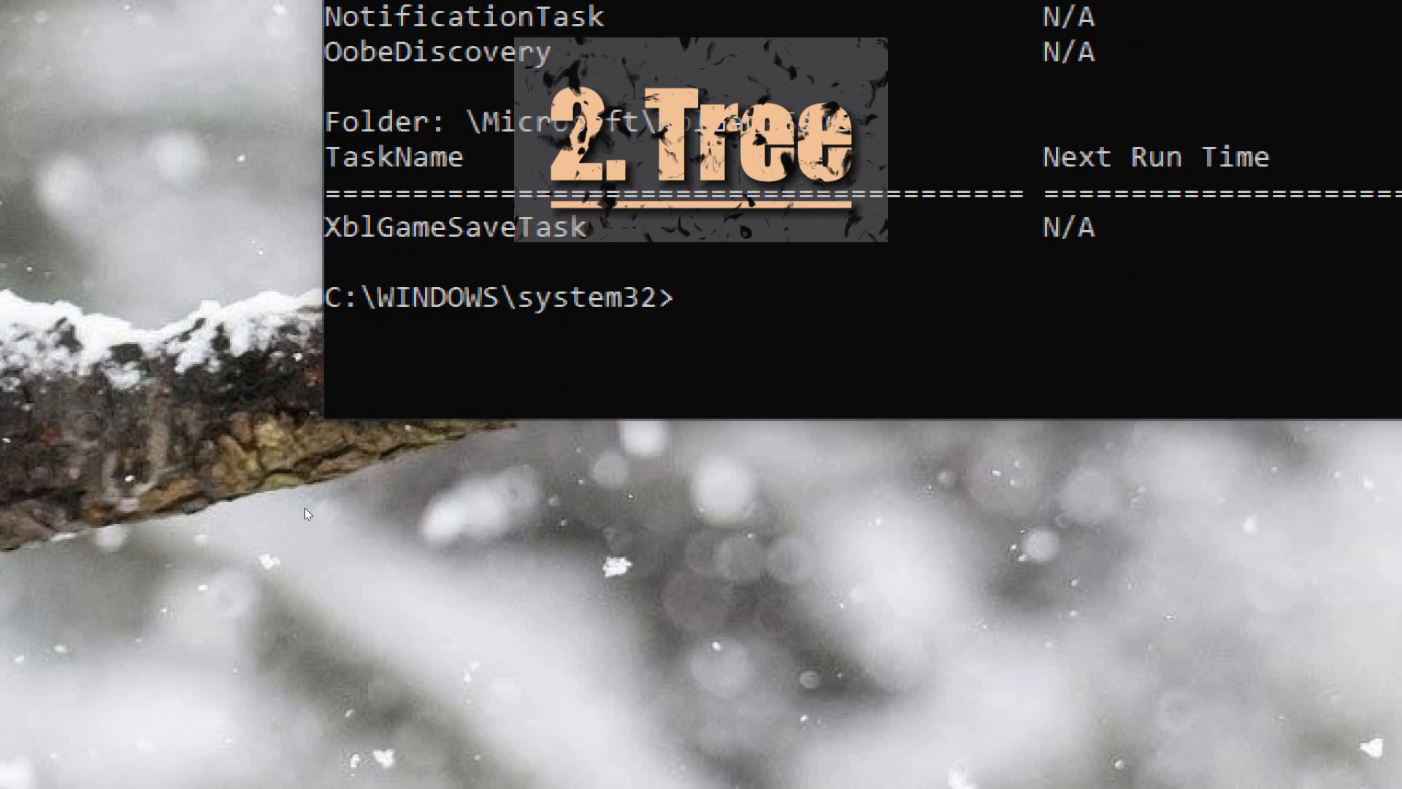
# - Build a cd "C:\Users" command using the Users folder path copied from Local Disk (C:)
pyautogui.write('cd')
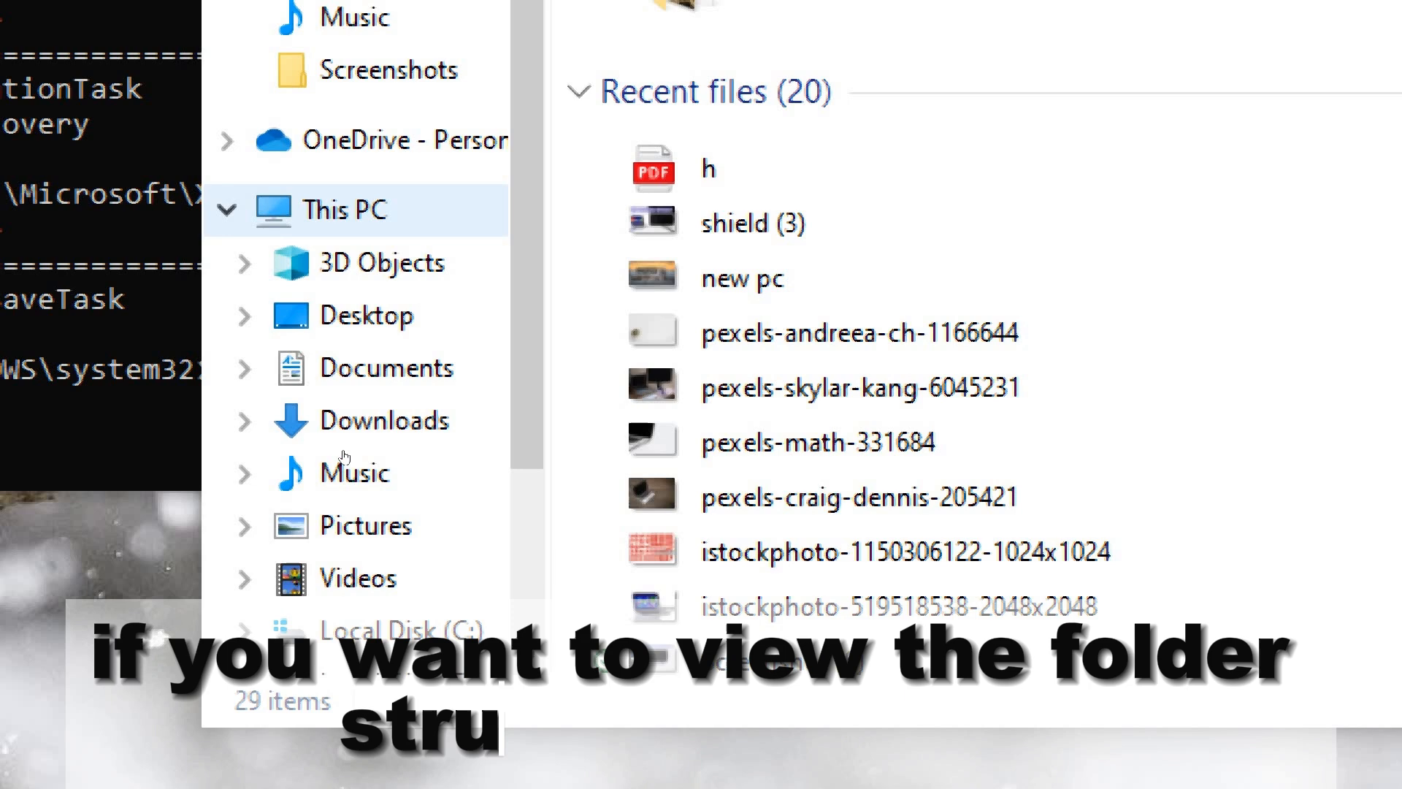
pyautogui.click(340, 211)
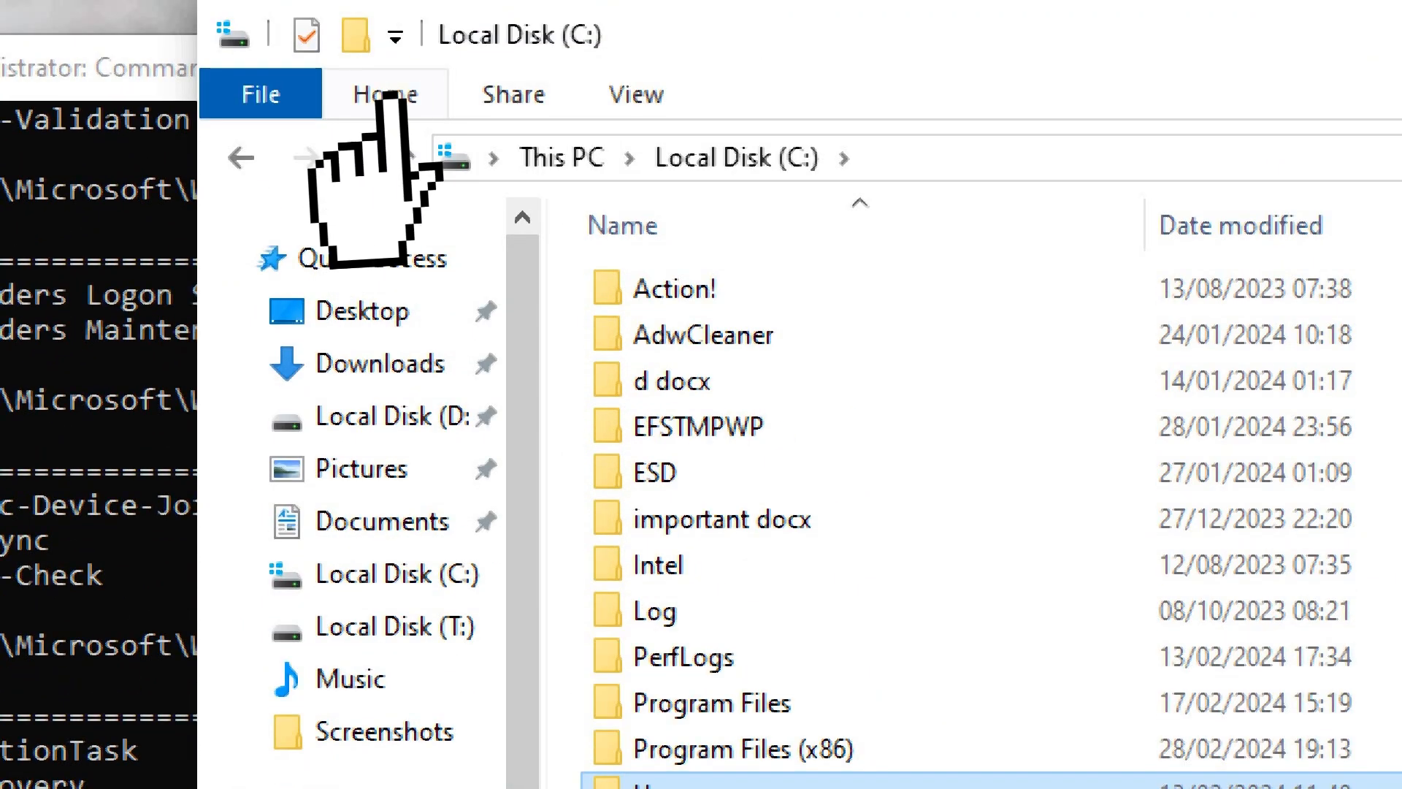
pyautogui.click(384, 94)
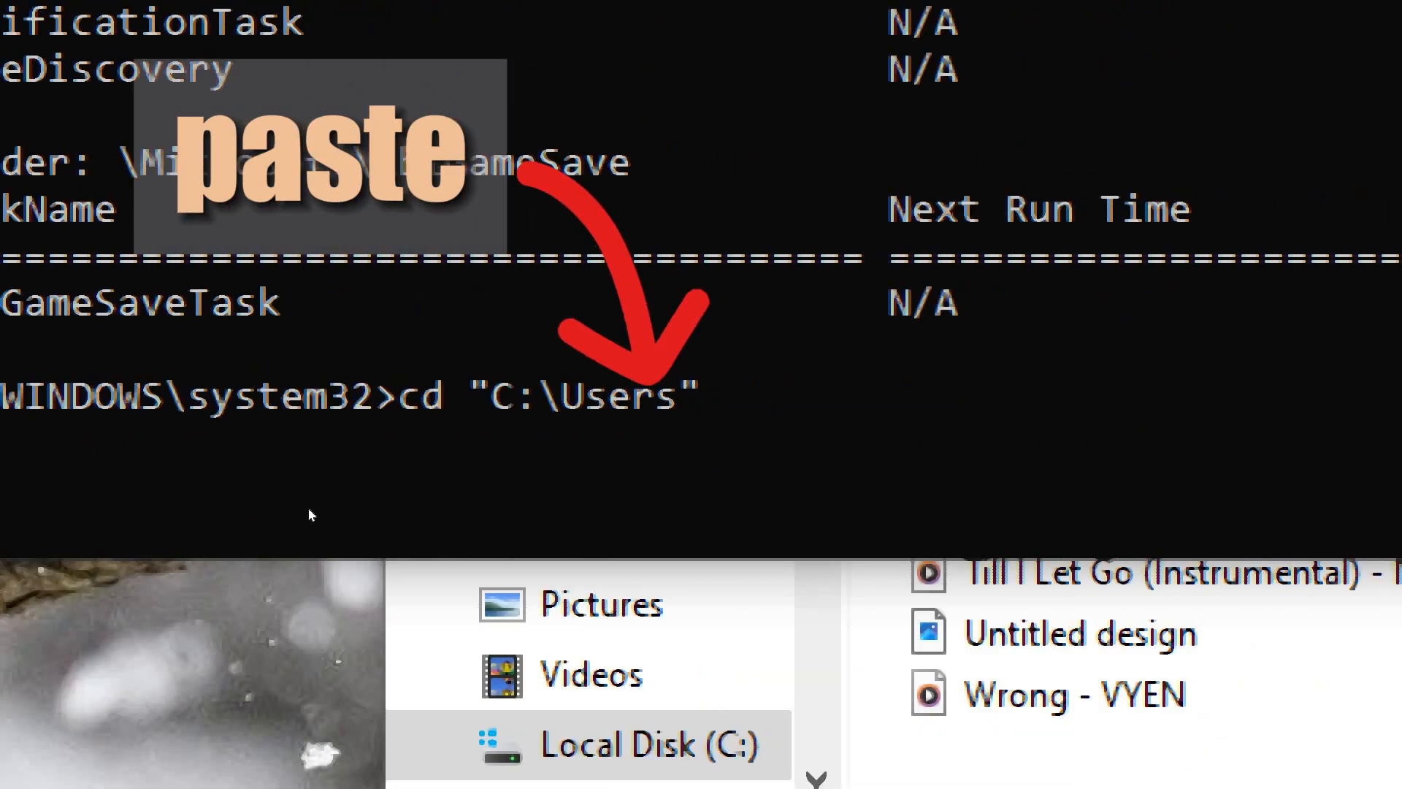
# - Print the C:\Users folder structure with tree, then query sessions with quser
pyautogui.write('tree')
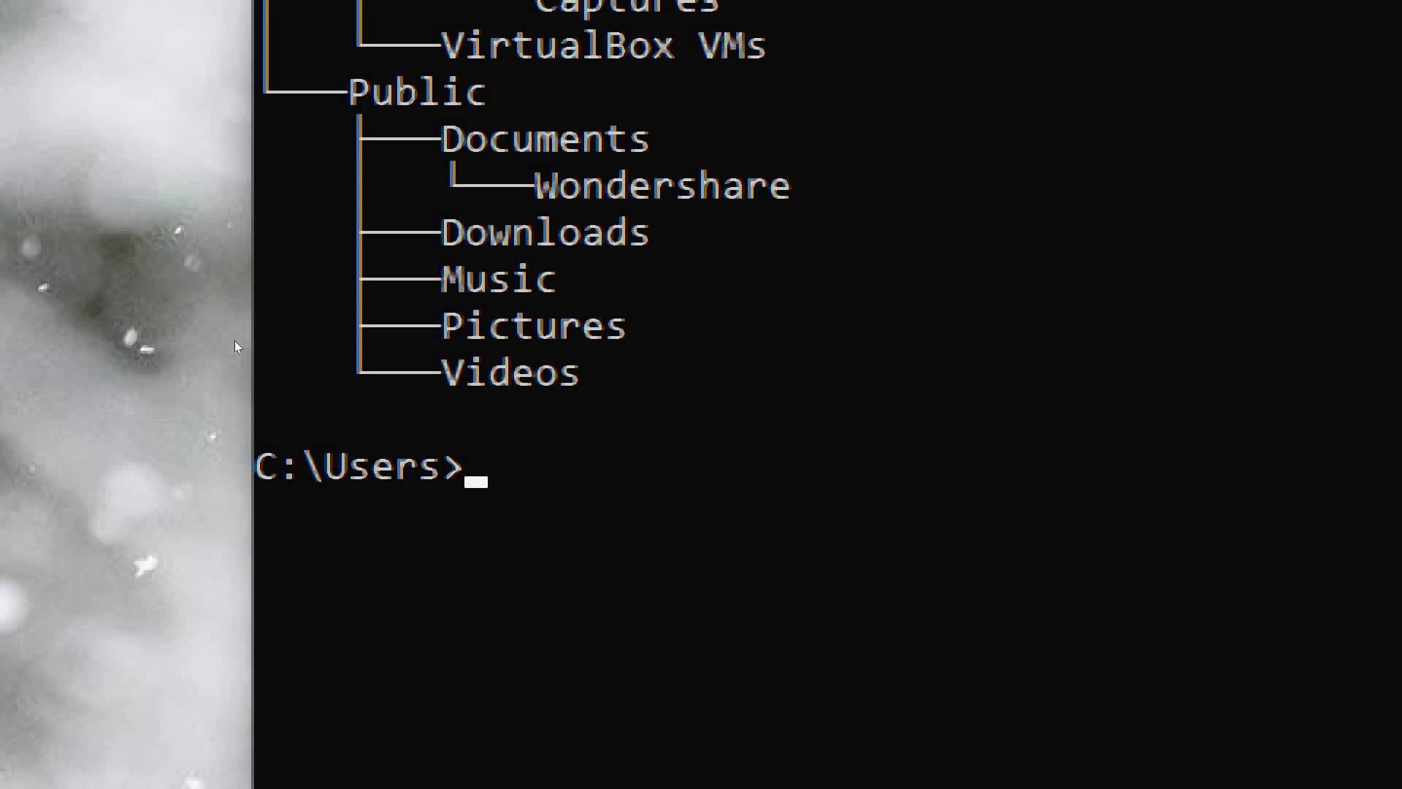
pyautogui.write('quser')
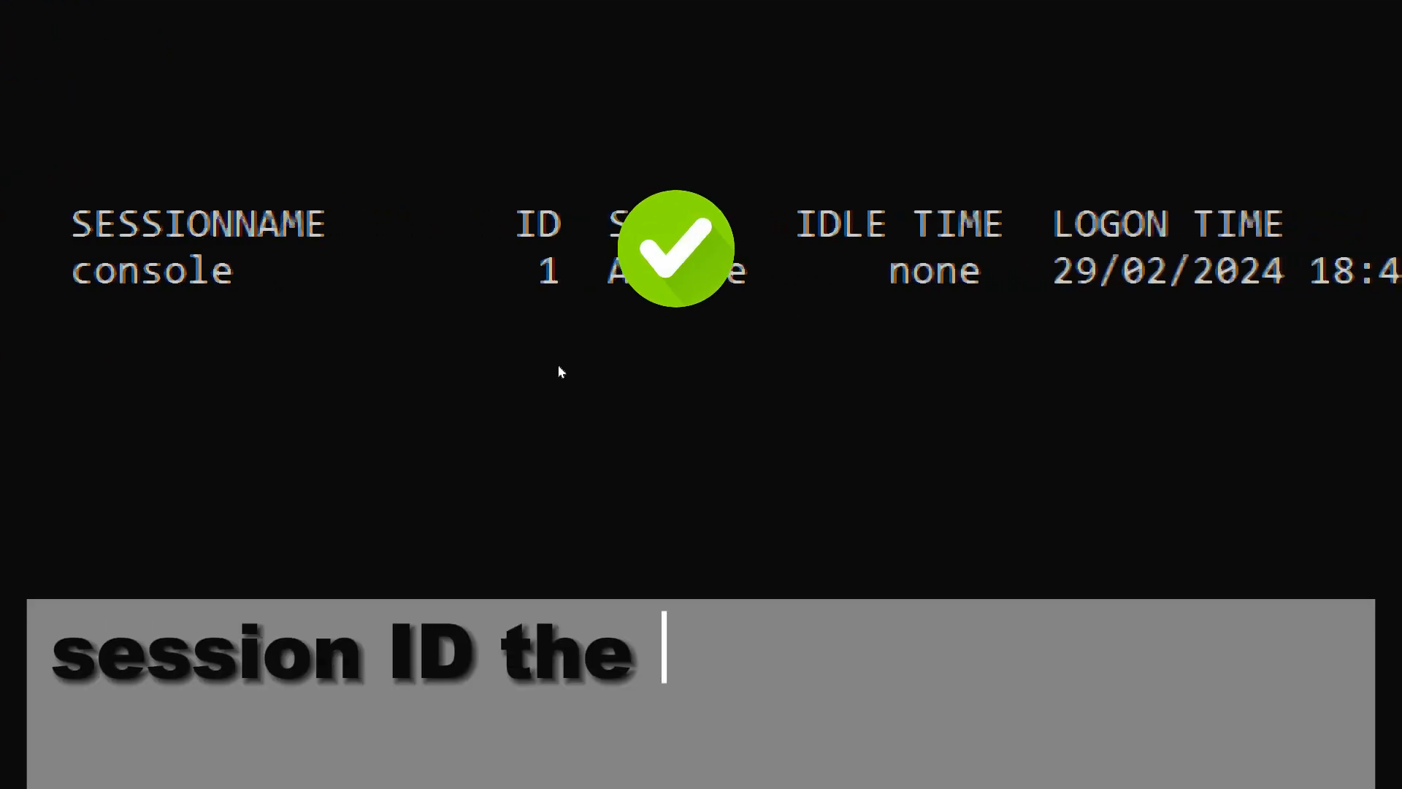
# - Annotate the quser output: the session's unique identifier and its idle time
pyautogui.write('unique identifier for the session')
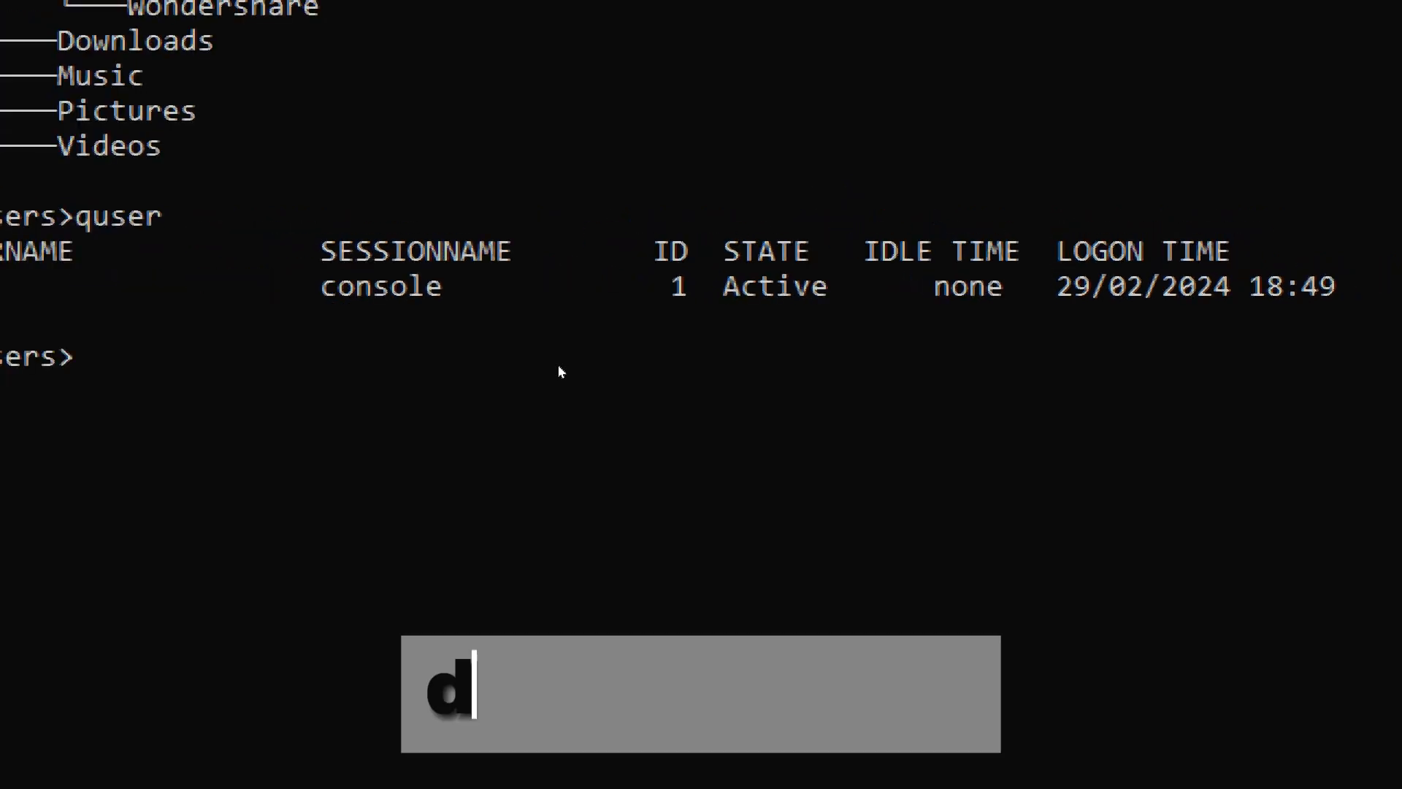
pyautogui.write('idle time the amount')
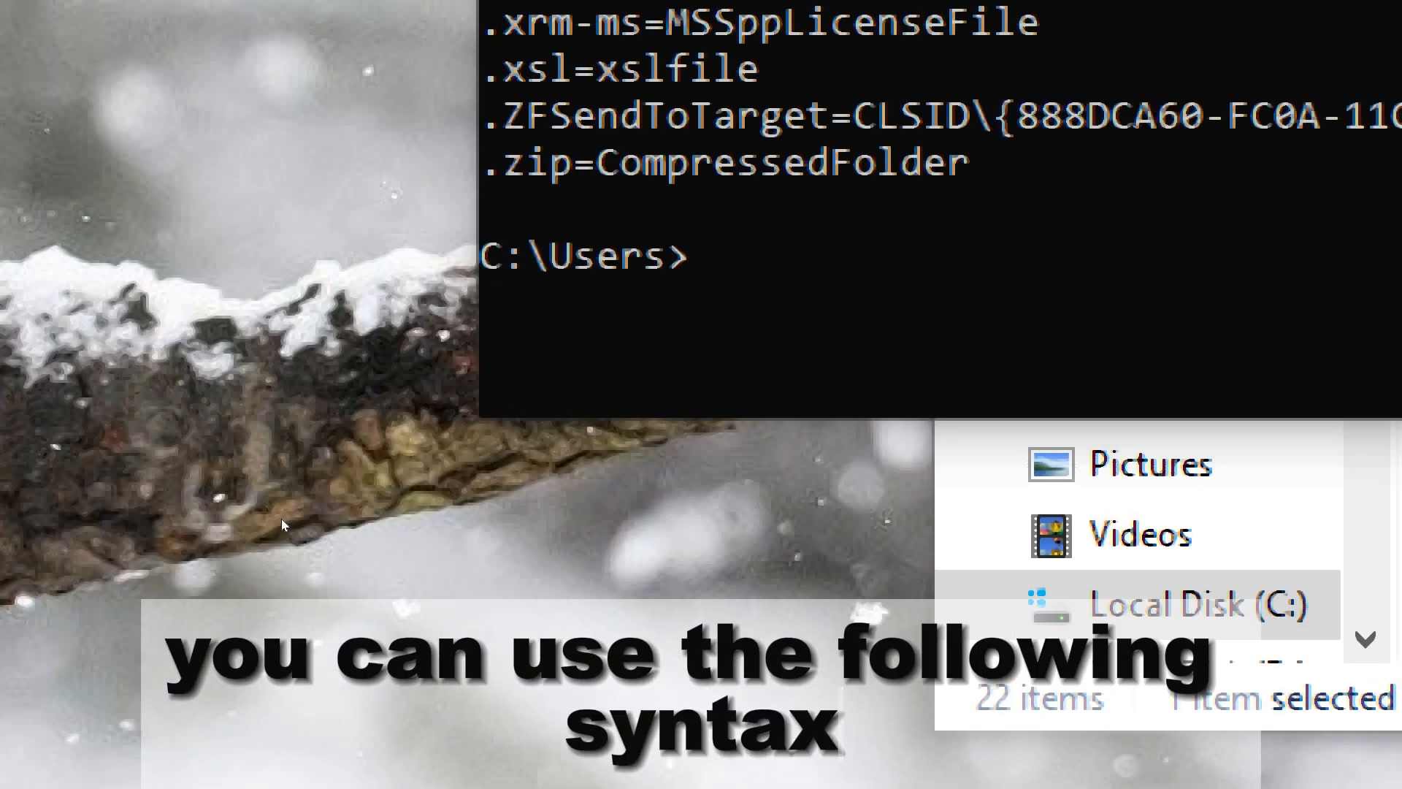
# - Run assoc .text=MyEditor to map the .text extension, then start an fc command
pyautogui.write('assoc')
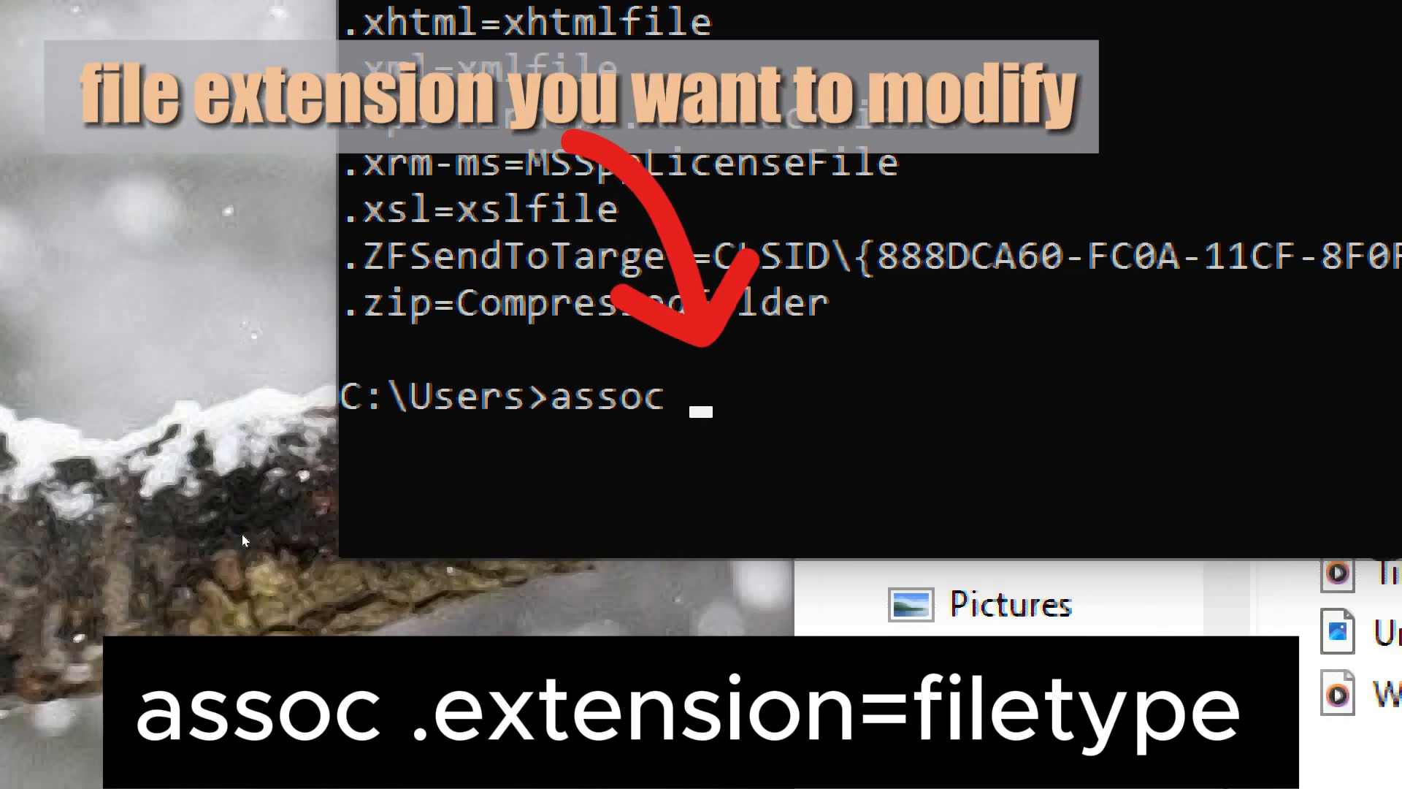
pyautogui.write('.text')
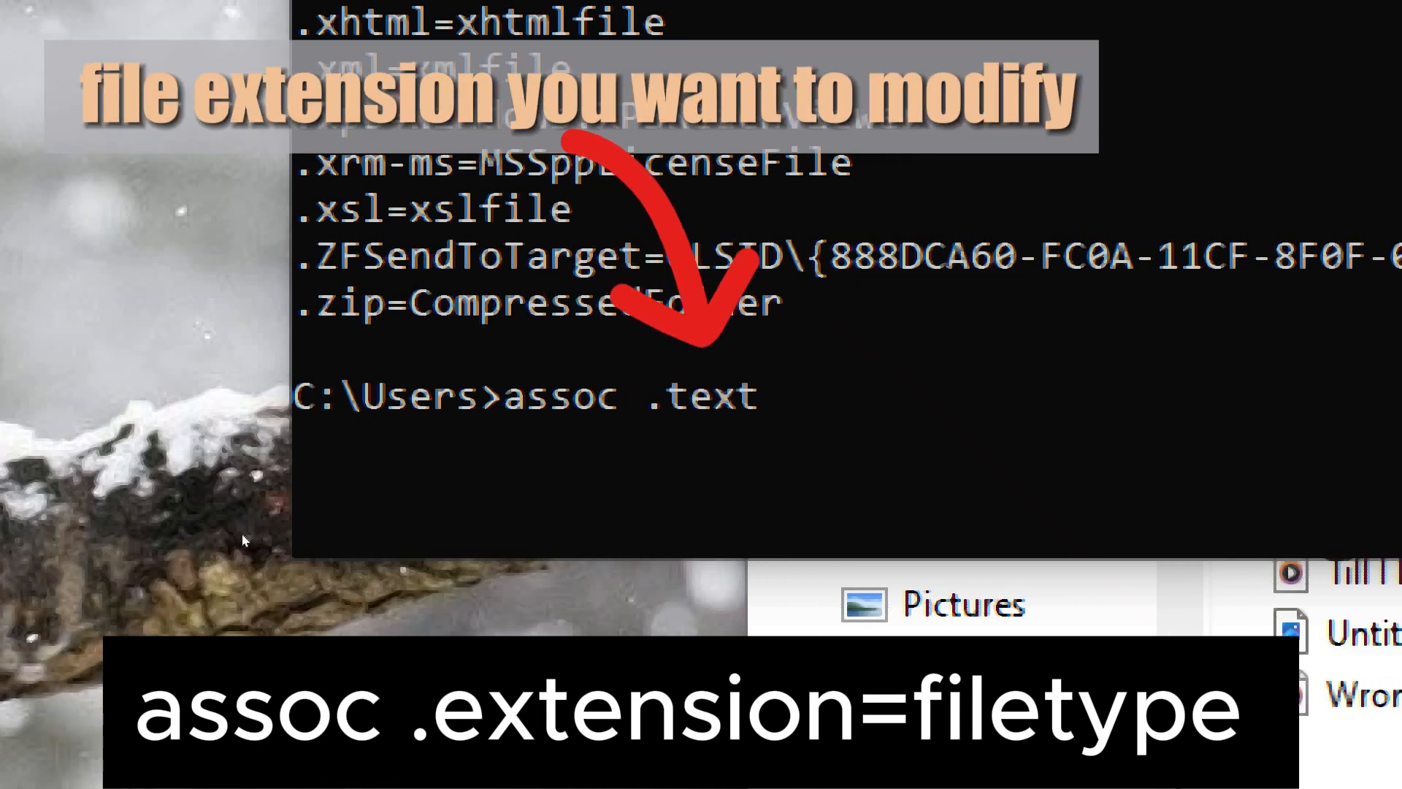
pyautogui.write('=M')
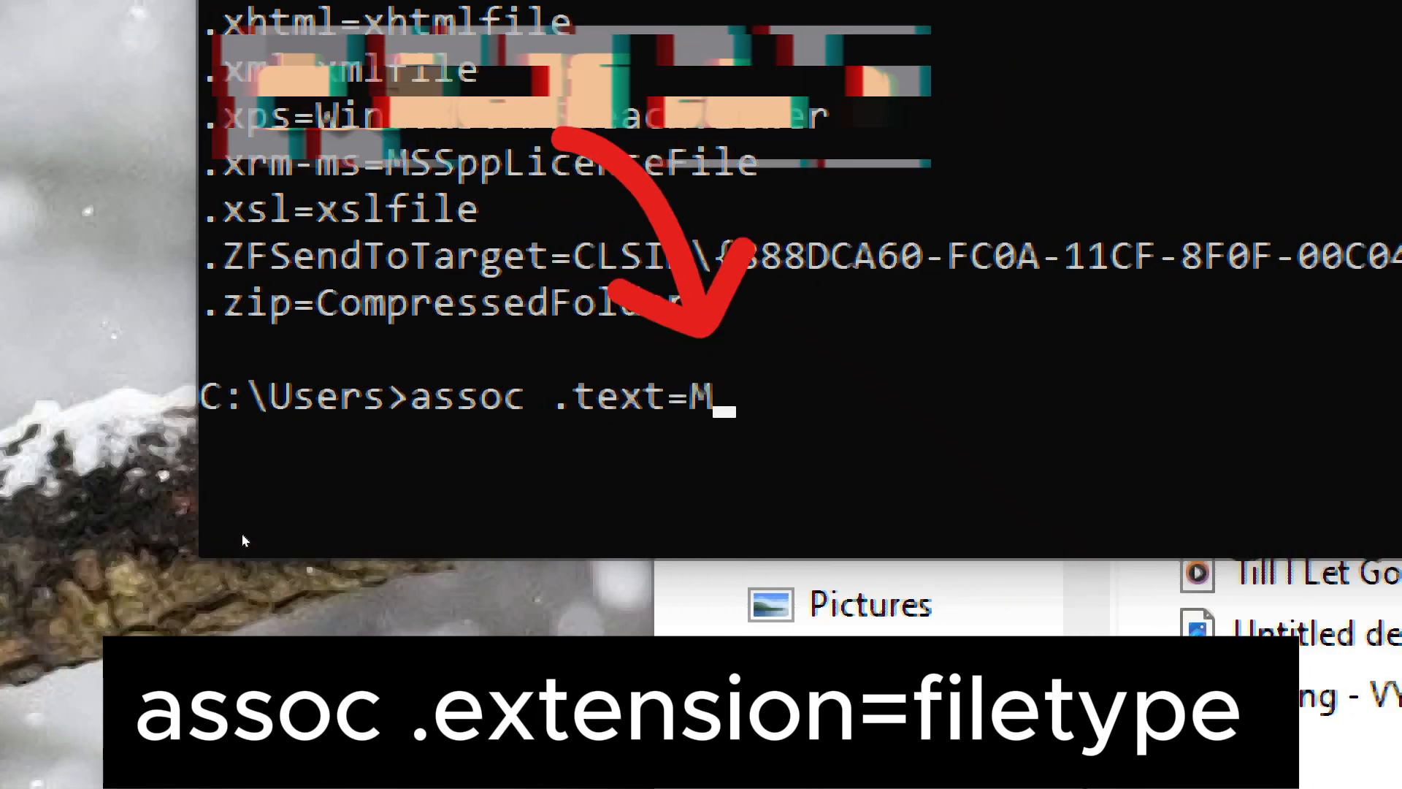
pyautogui.write('yEditor')
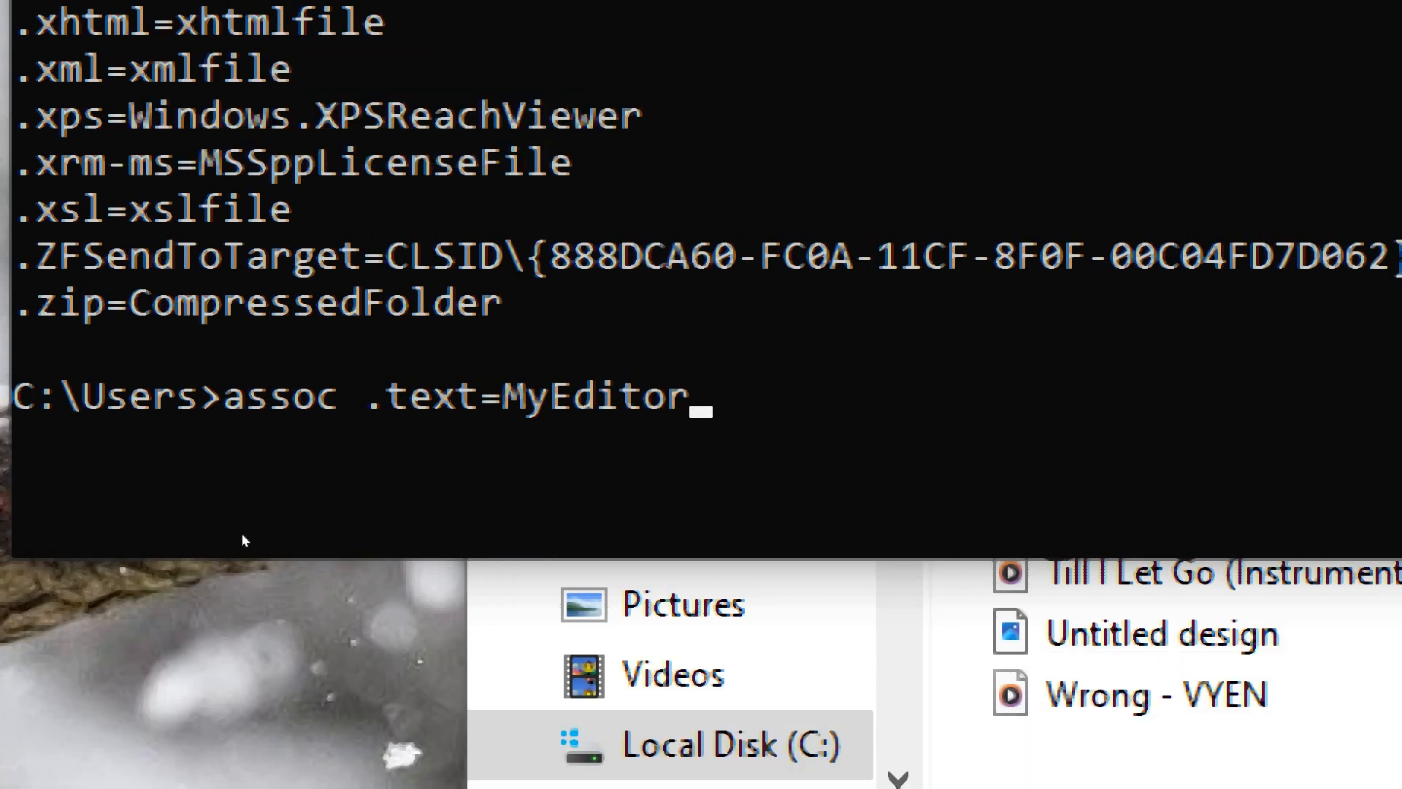
pyautogui.press('enter')
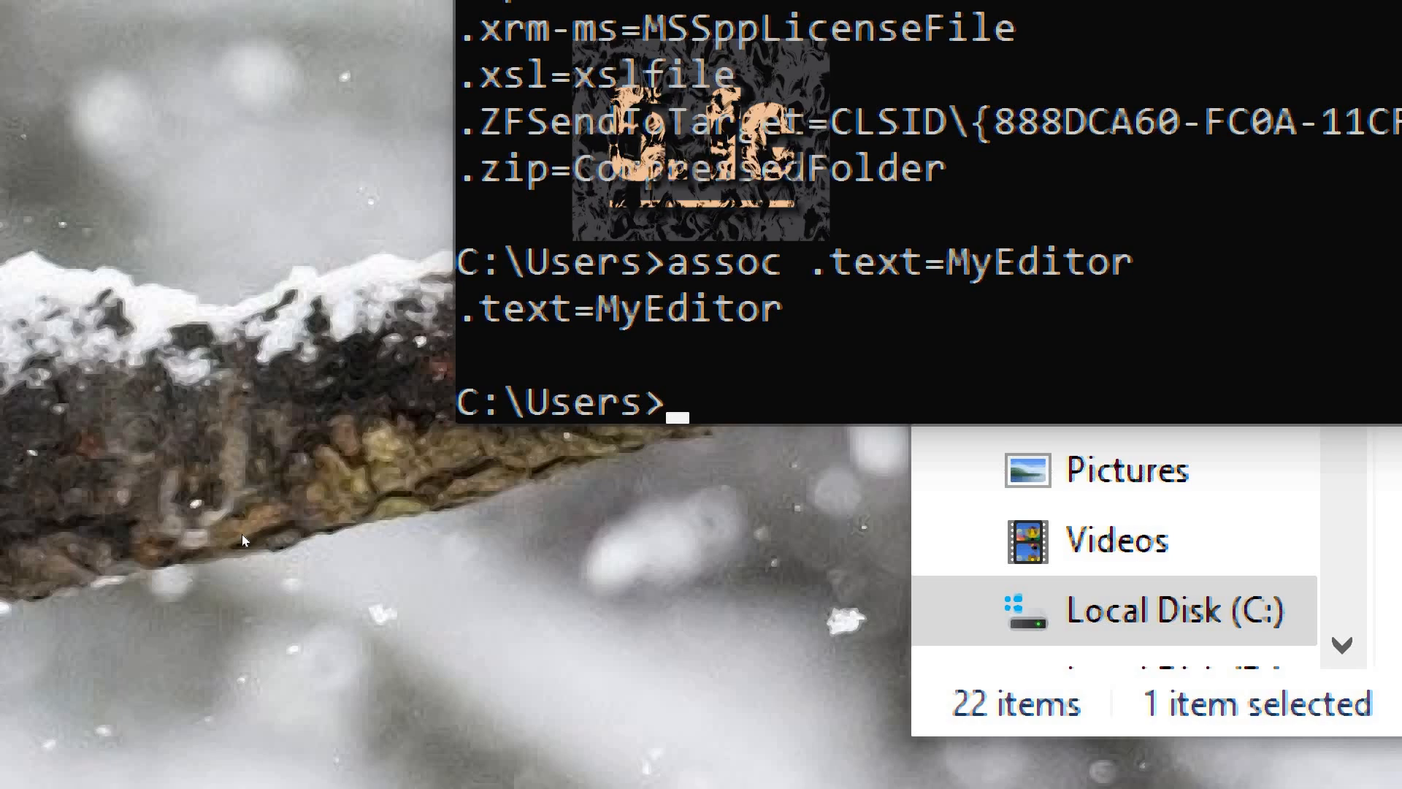
pyautogui.write('fc')
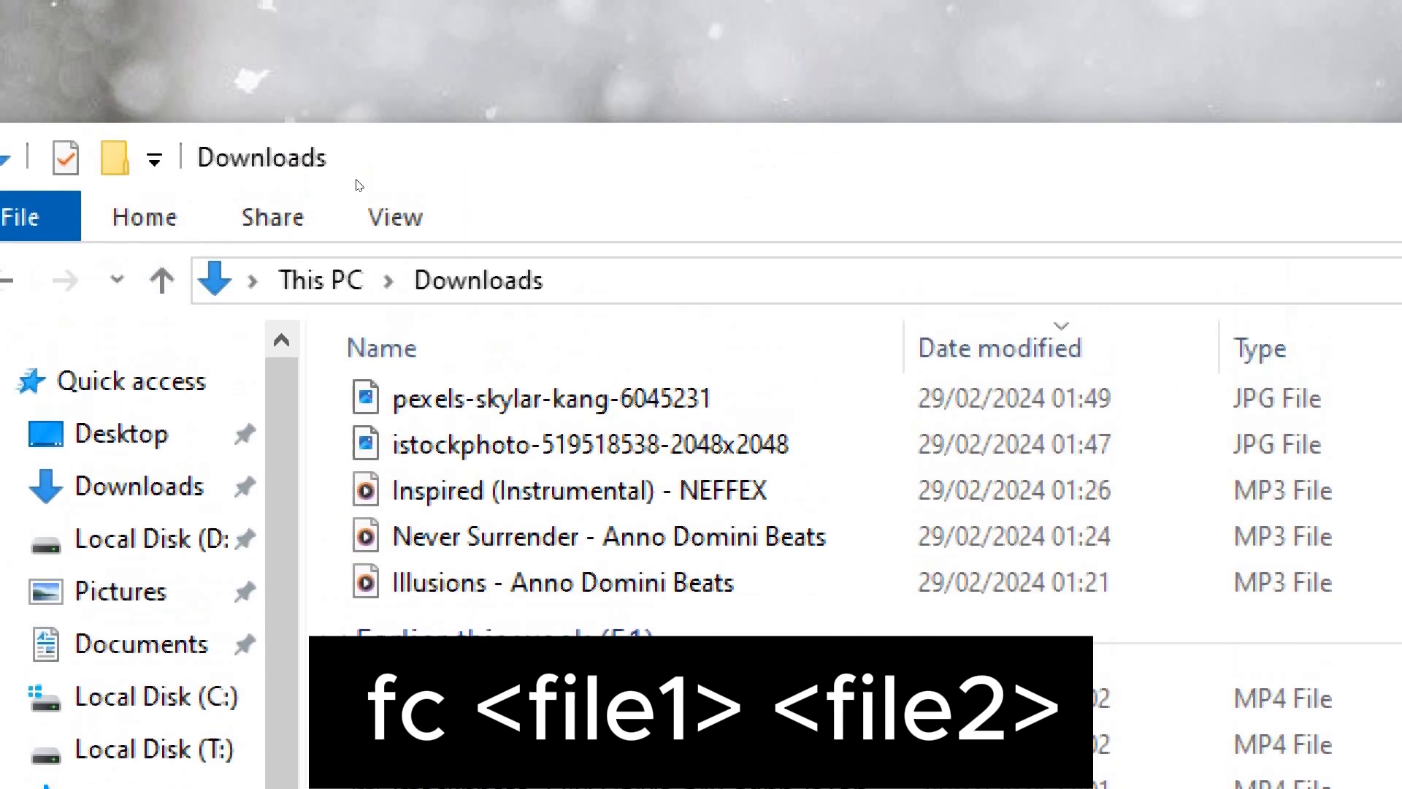
# - Compare thriller.pdf with well.pdf from Downloads using fc, reporting no differences
pyautogui.click(143, 216)
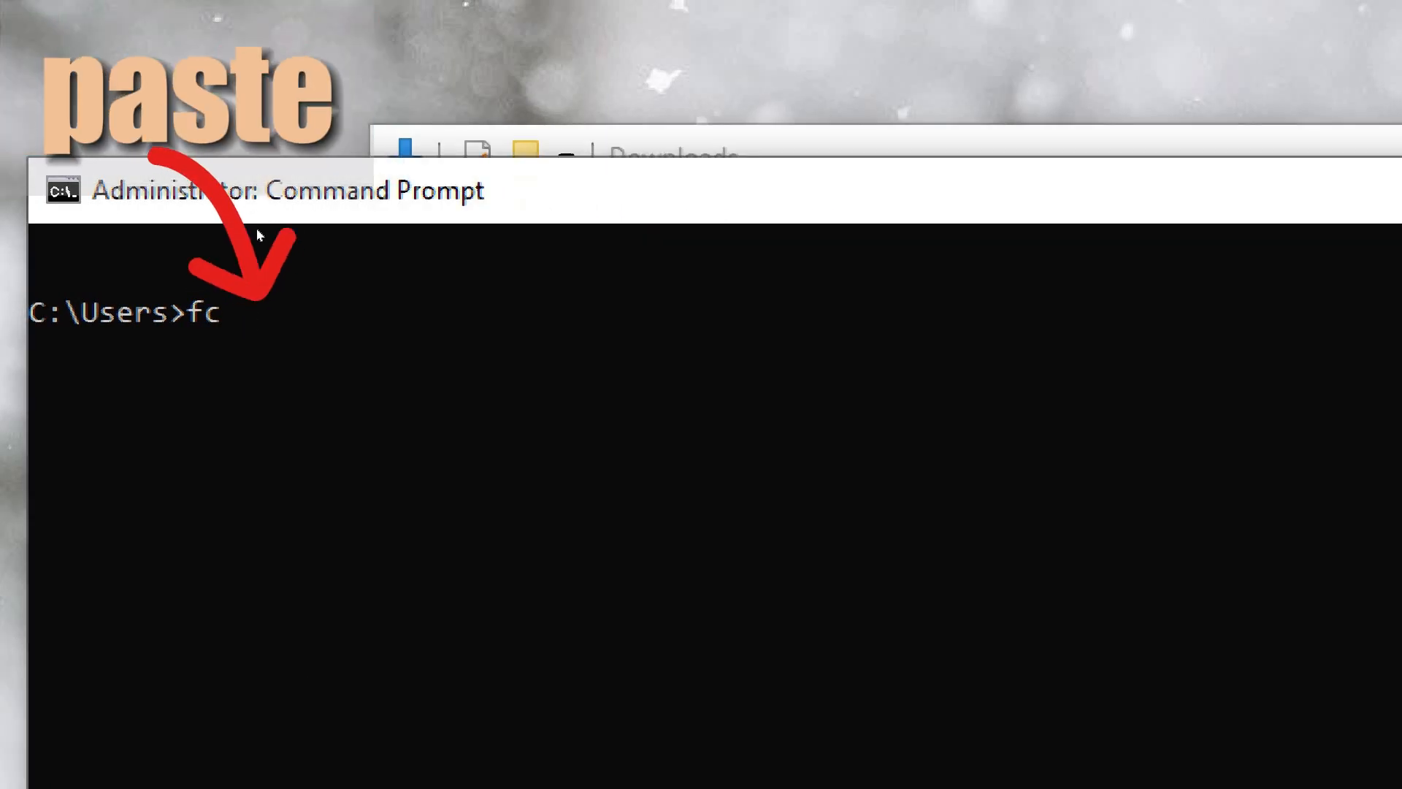
pyautogui.write('"C:\\Users\\k\\Downloads\\thriller.pdf"')
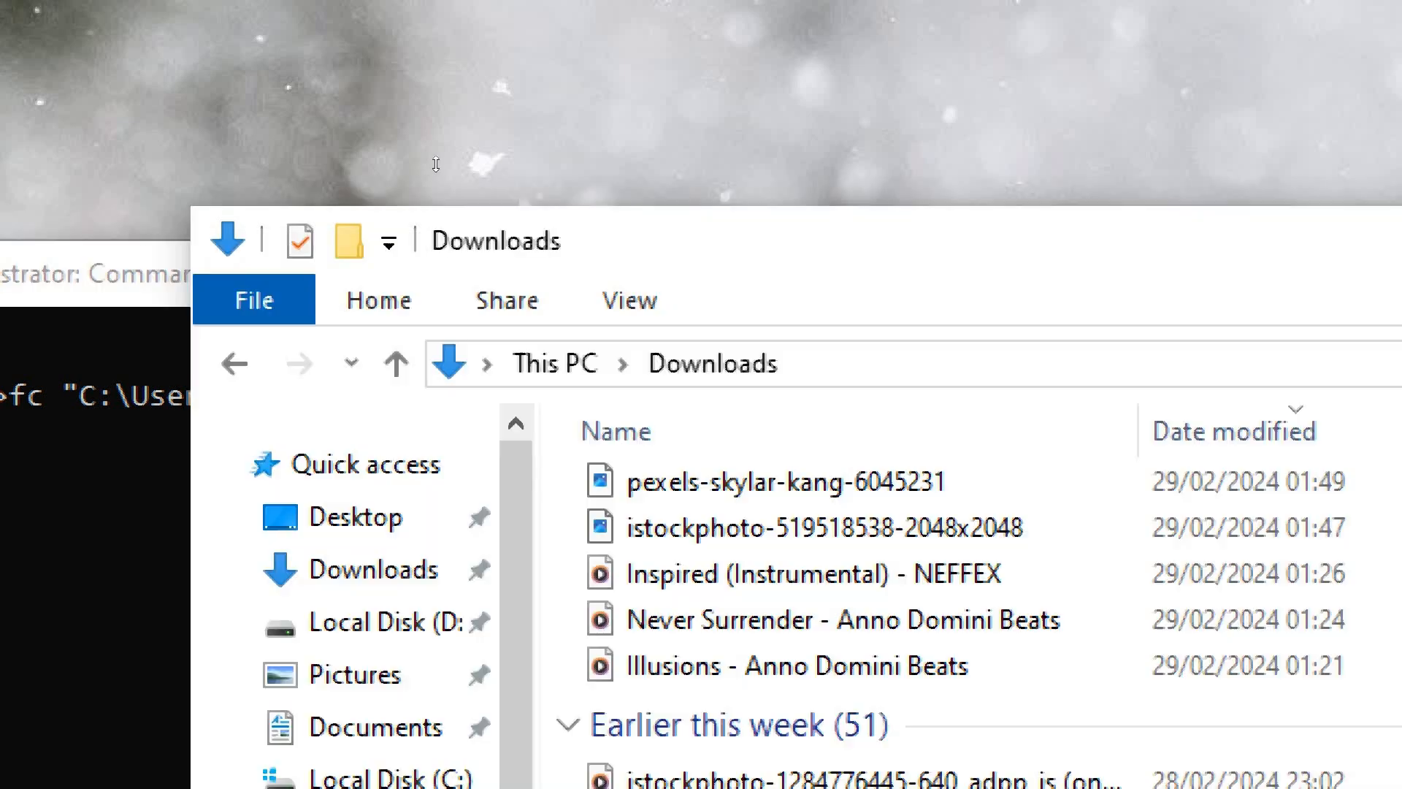
pyautogui.scroll(-3)
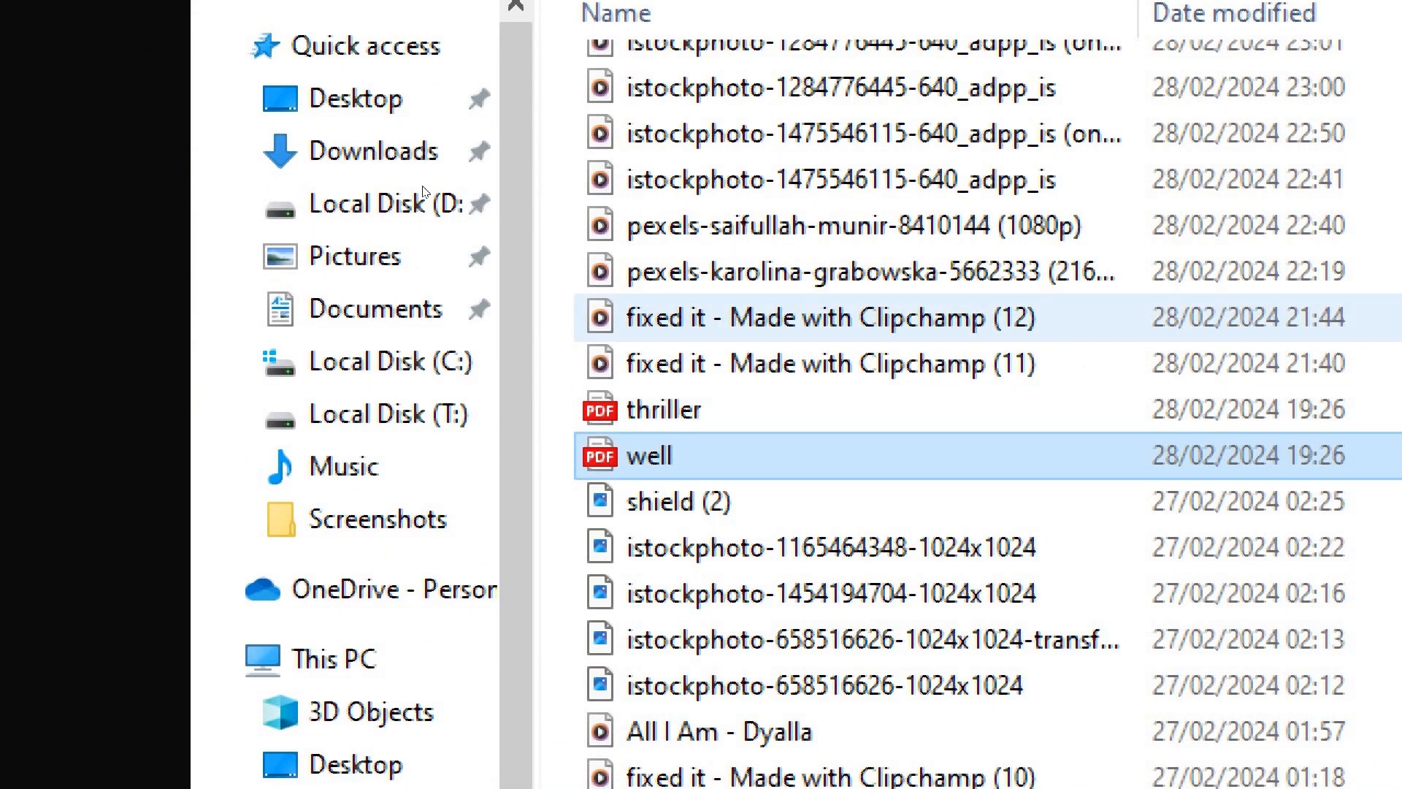
pyautogui.click(377, 193)
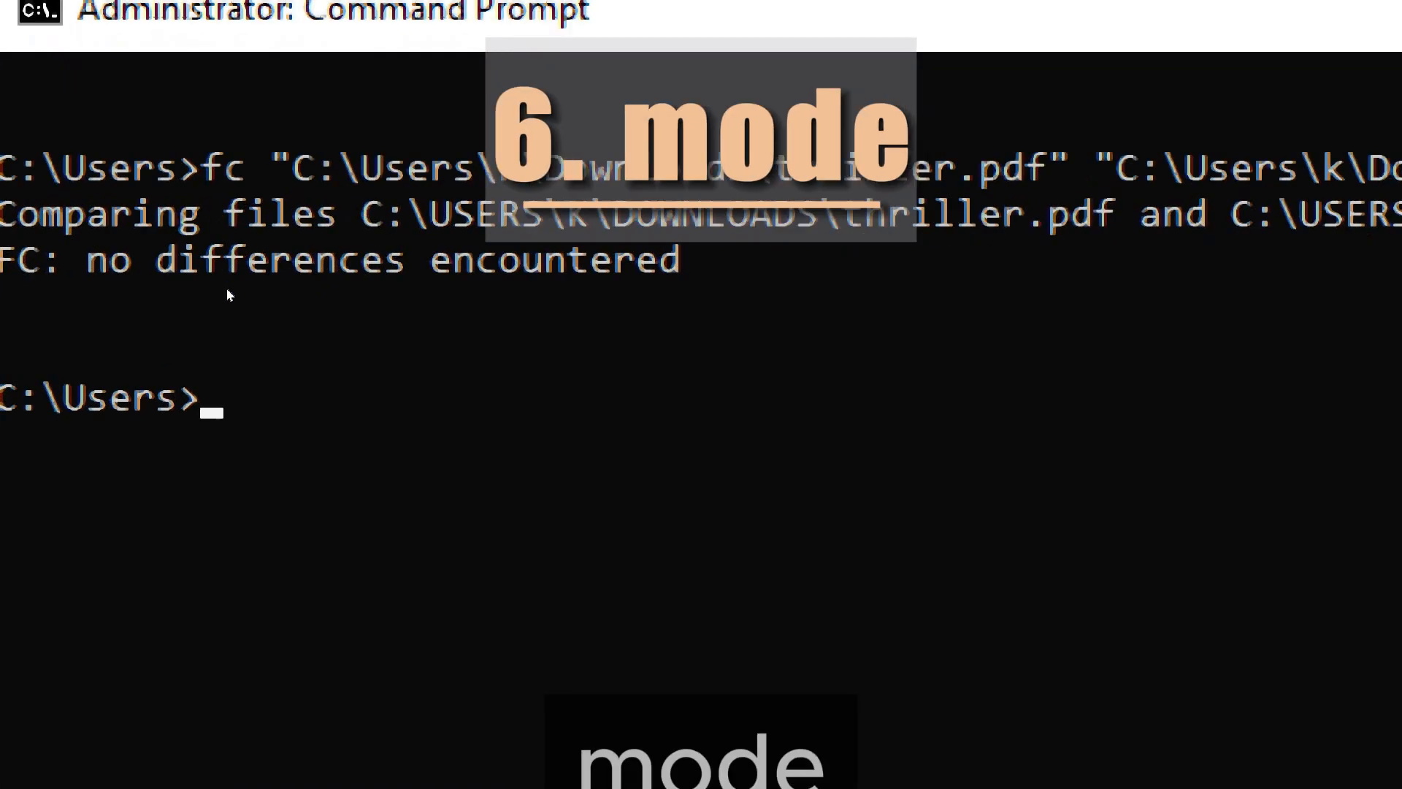
# - Run mode to show device status with serial port settings and console CON lines and columns
pyautogui.write('mode')
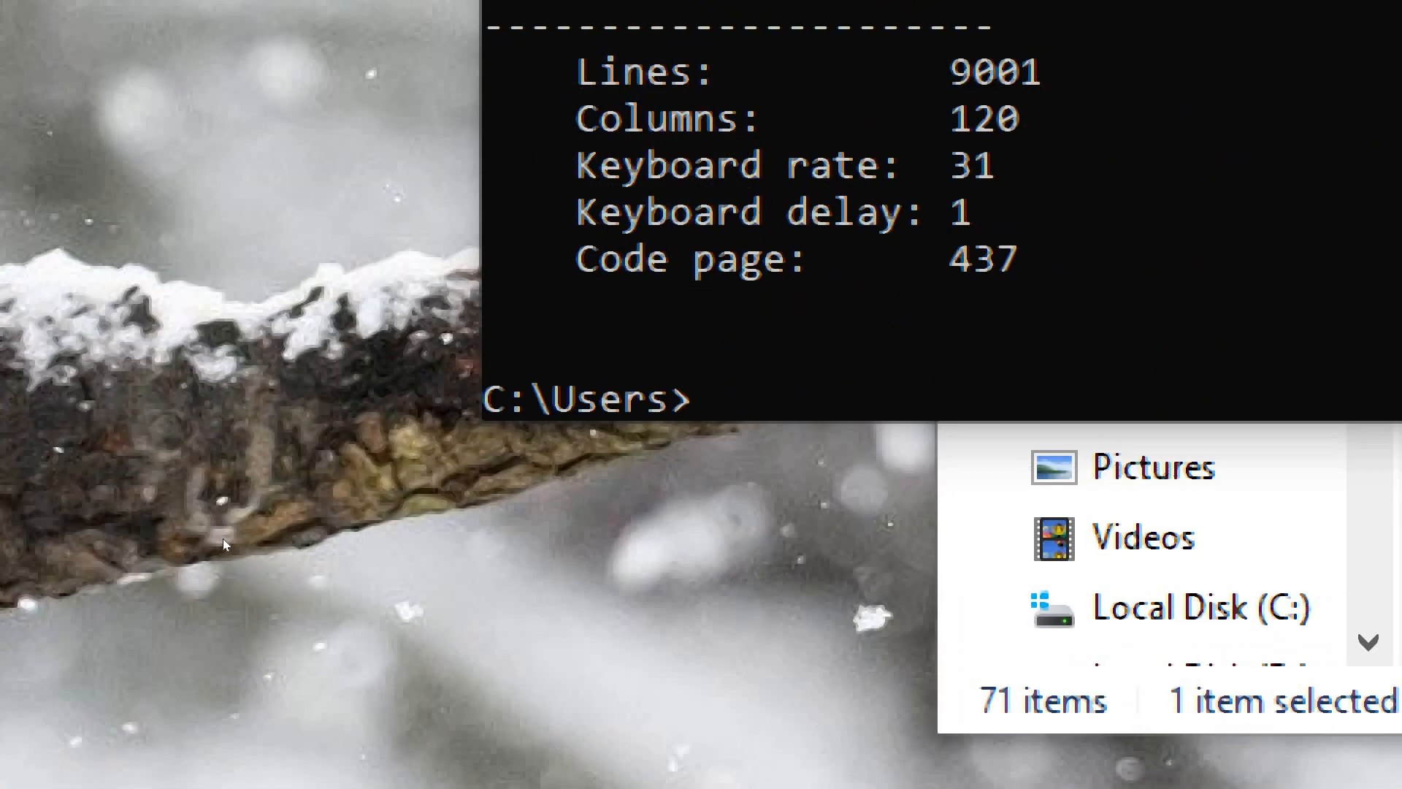
pyautogui.write('mode')
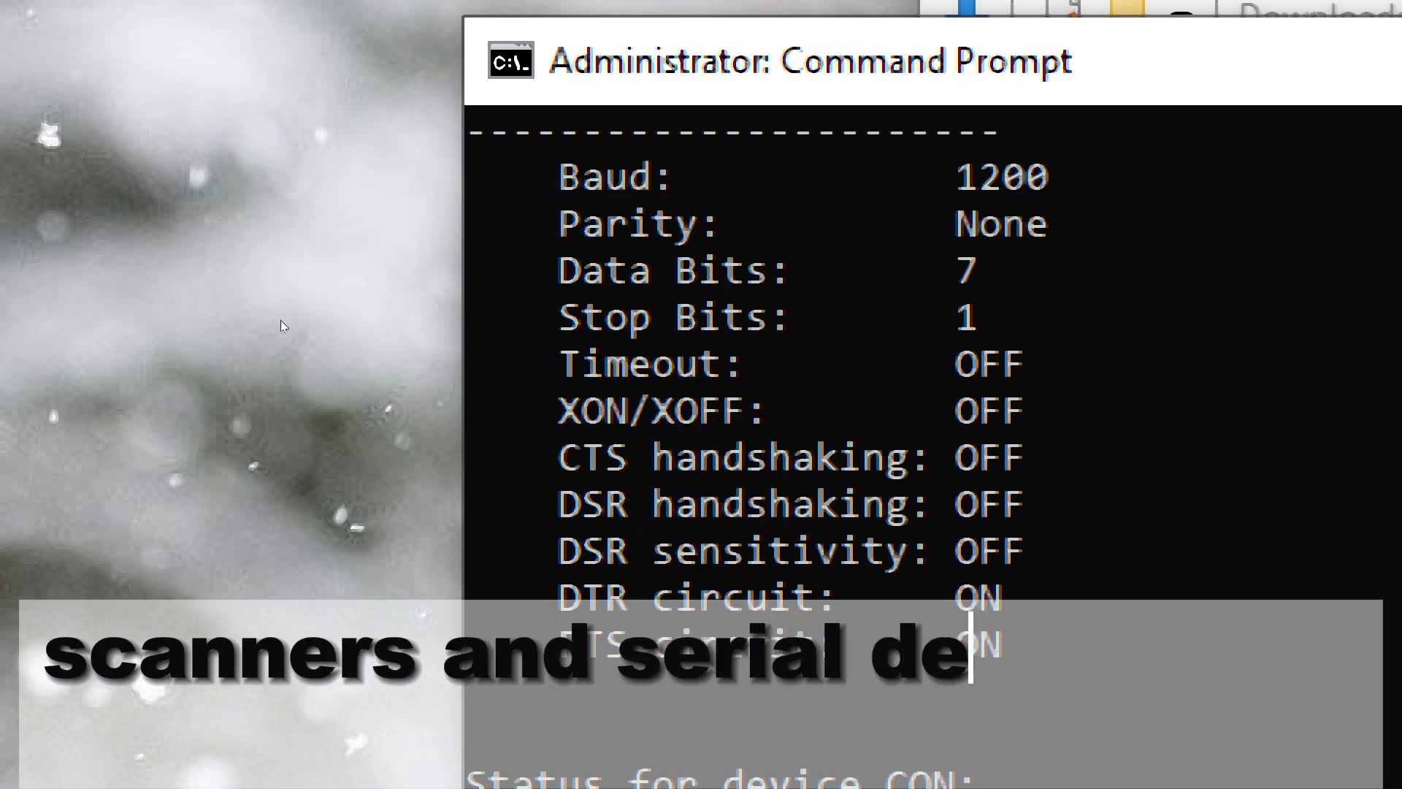
pyautogui.scroll(-3)
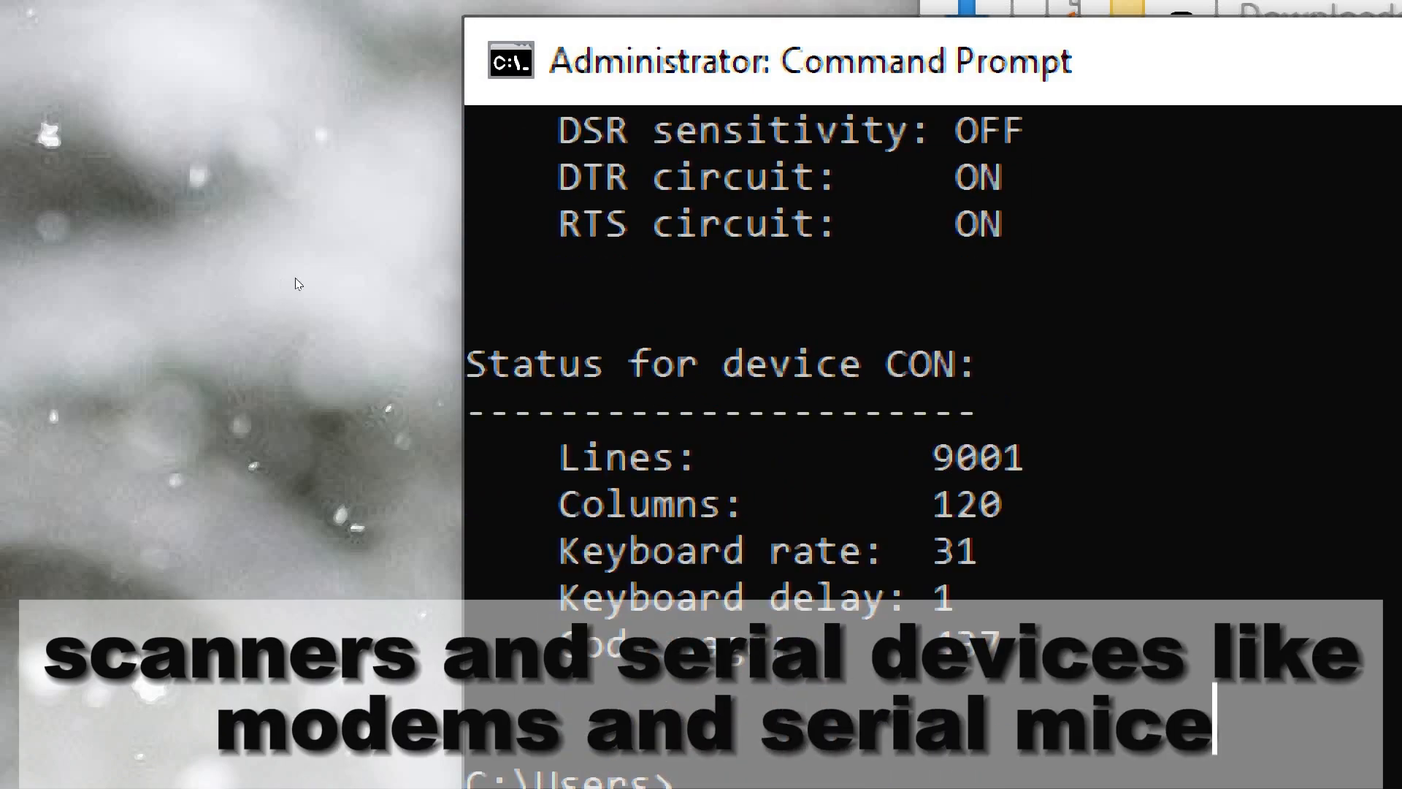